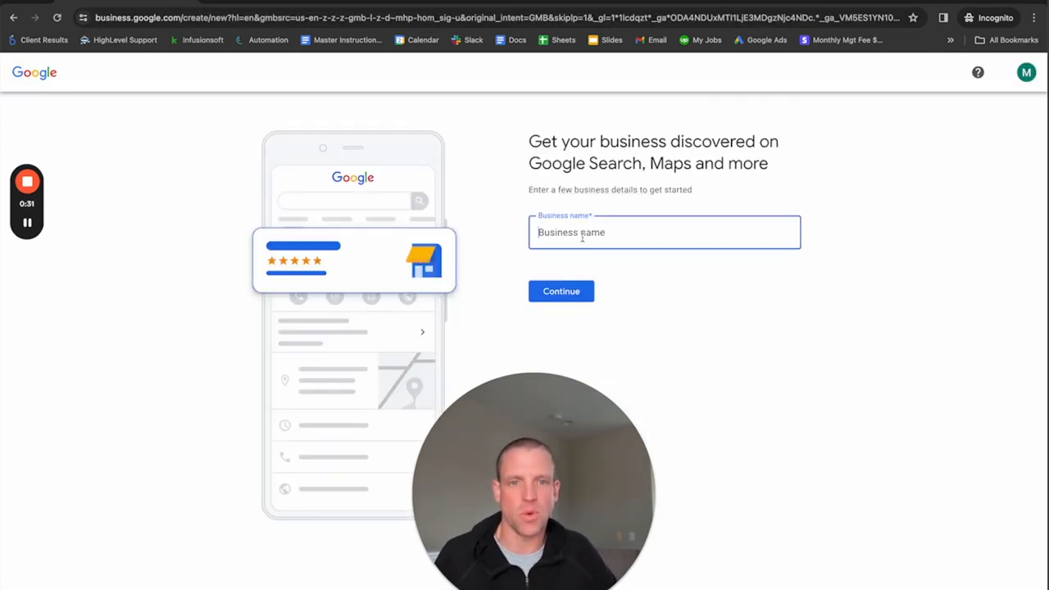
Step: Enter 'Limo Marketer' as the business name and continue to business type
text(Limo Marketer)
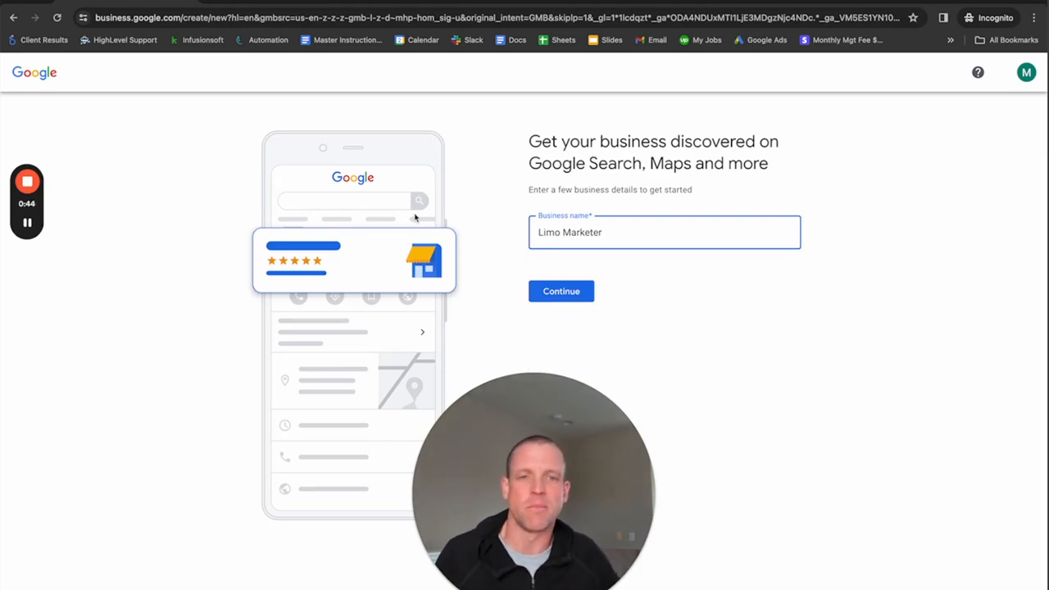
mouse_move(585, 320)
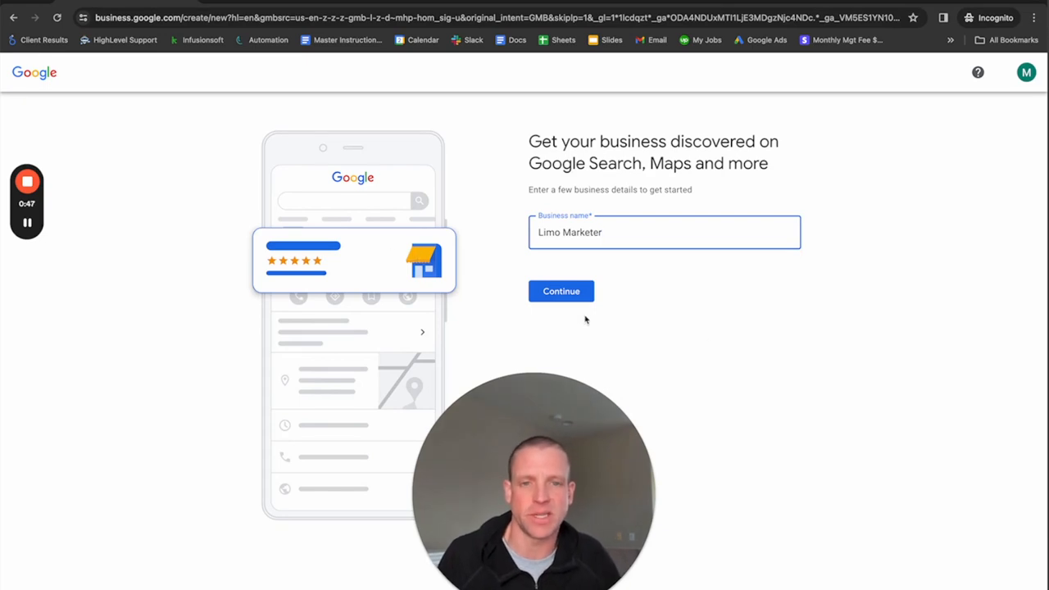
click(562, 291)
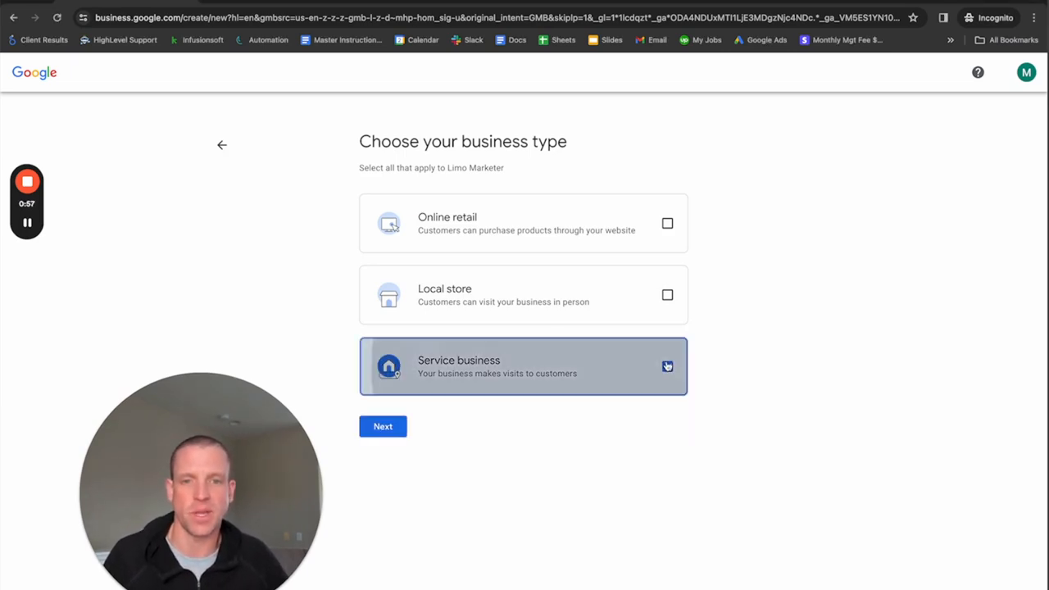
Step: Mark it as a service business with the Limousine service category
click(383, 426)
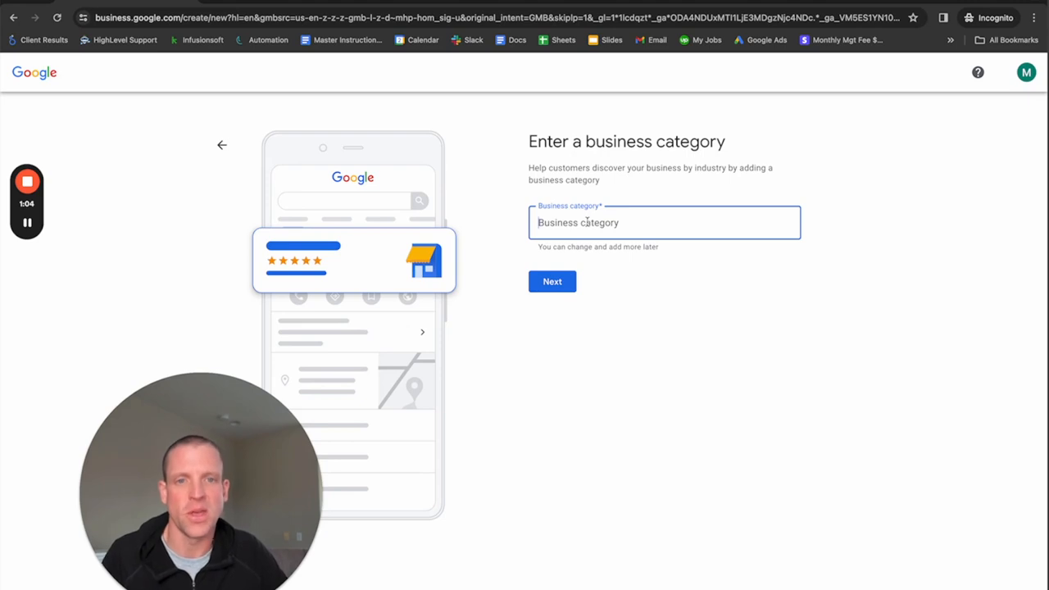
text(Limou)
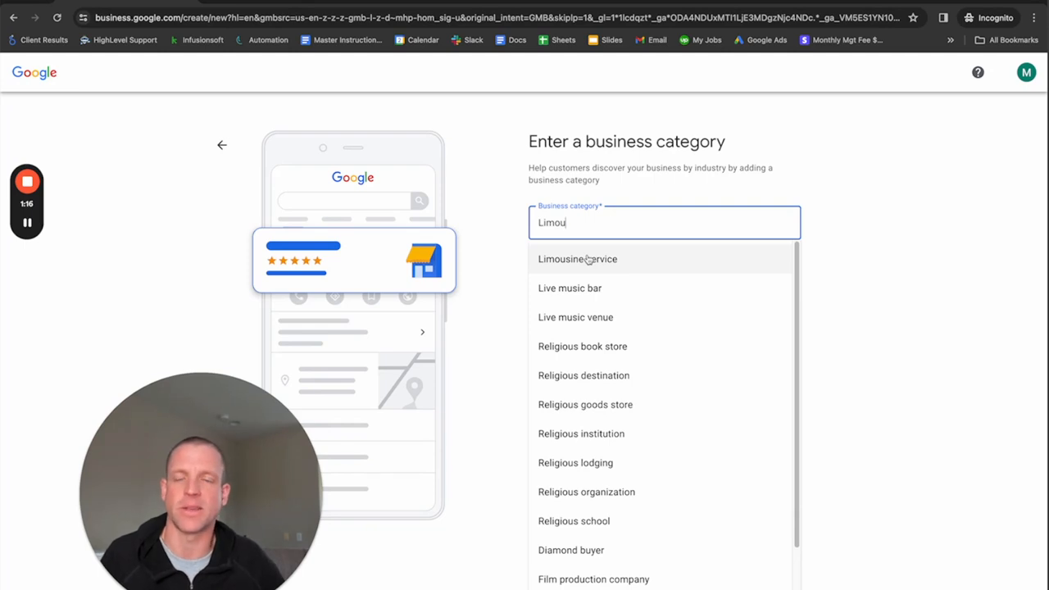
click(577, 260)
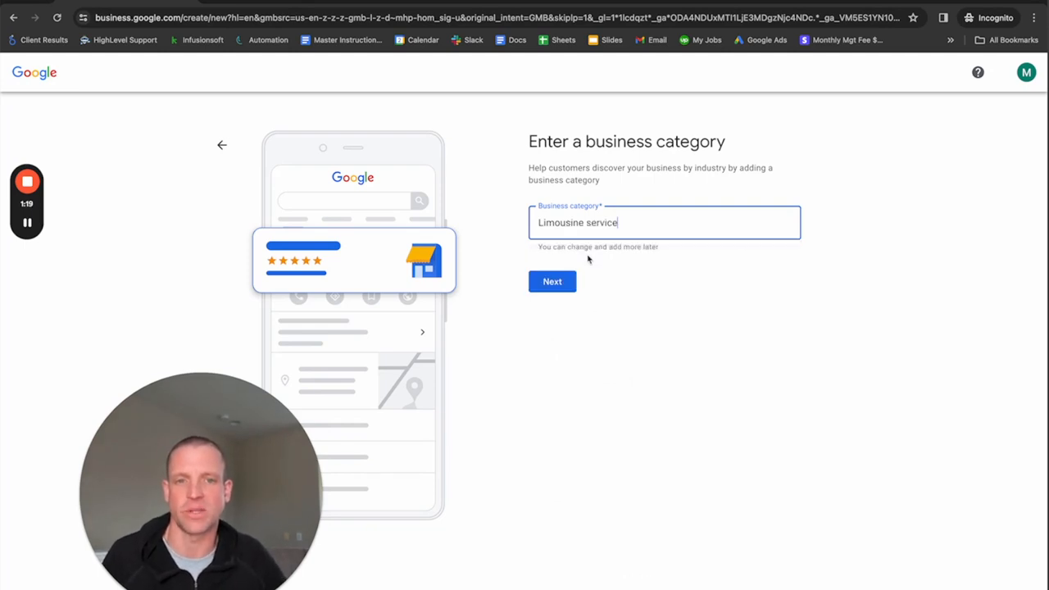
click(552, 281)
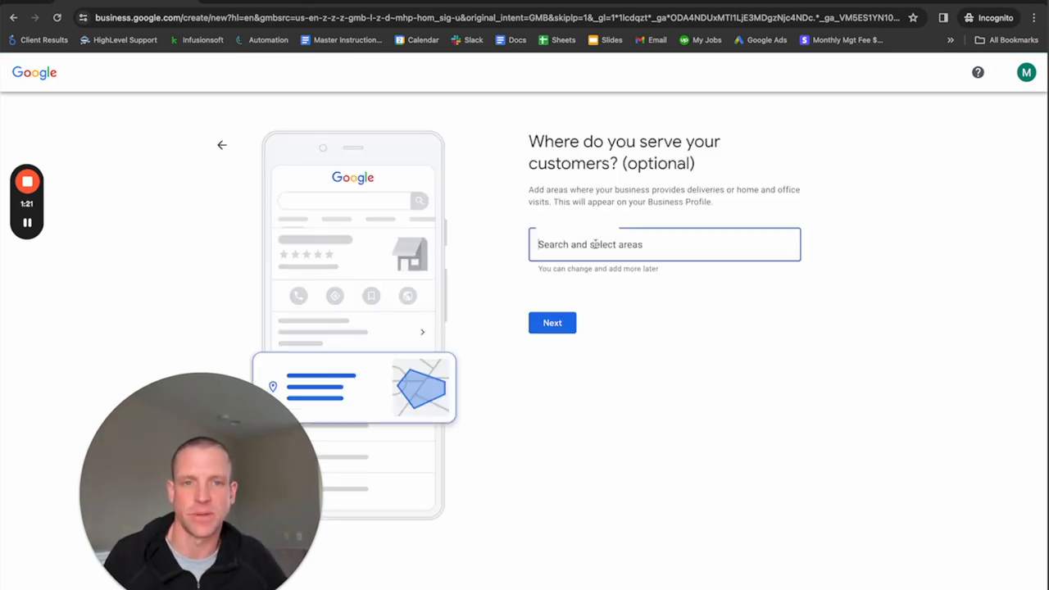
Step: Search service areas and add Orange County, CA, USA
text(Manhattan, New York)
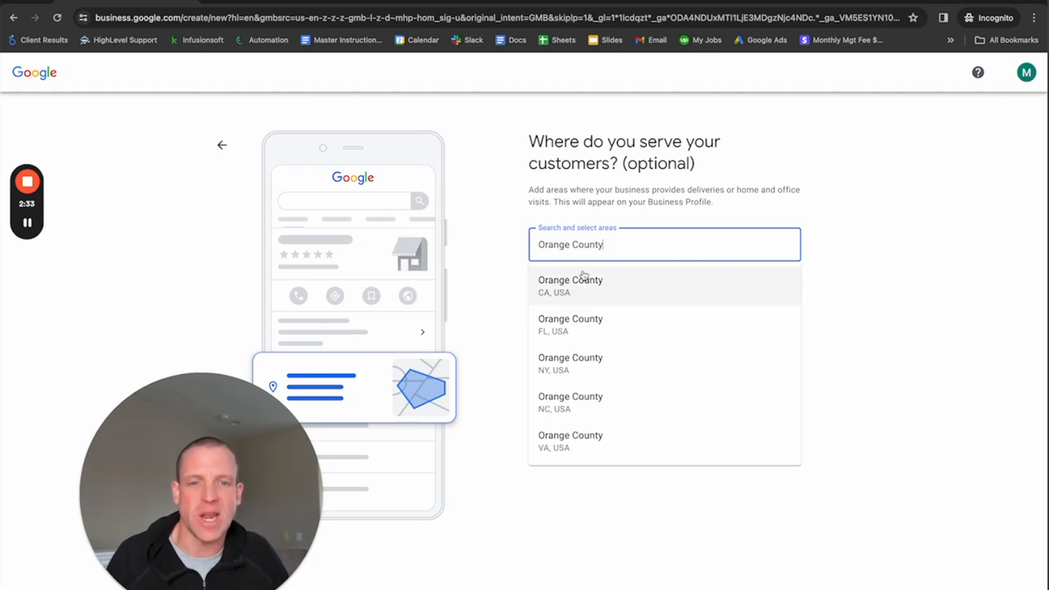
click(570, 285)
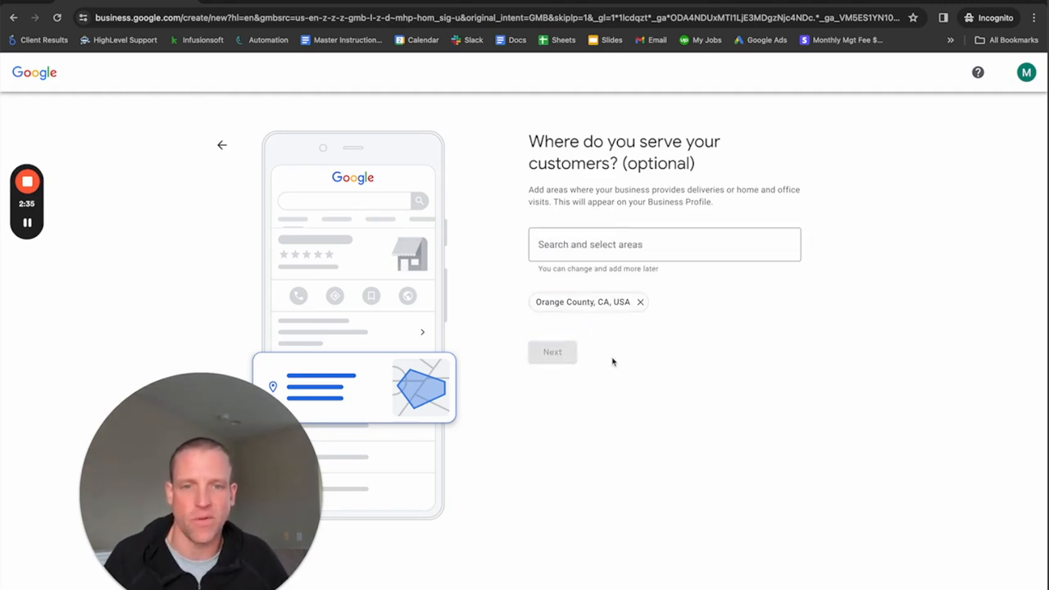
click(552, 352)
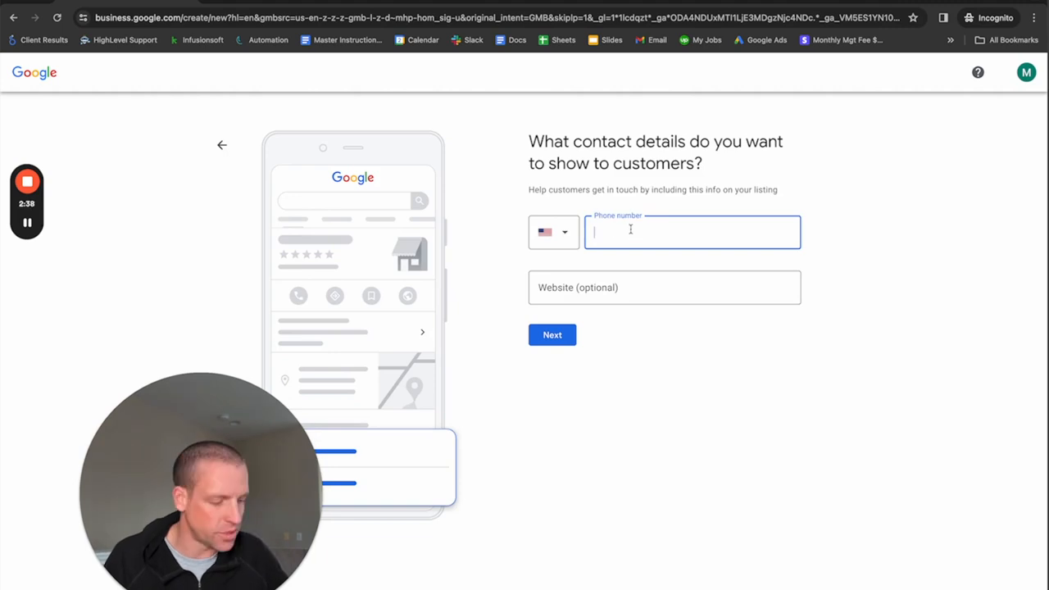
text(8)
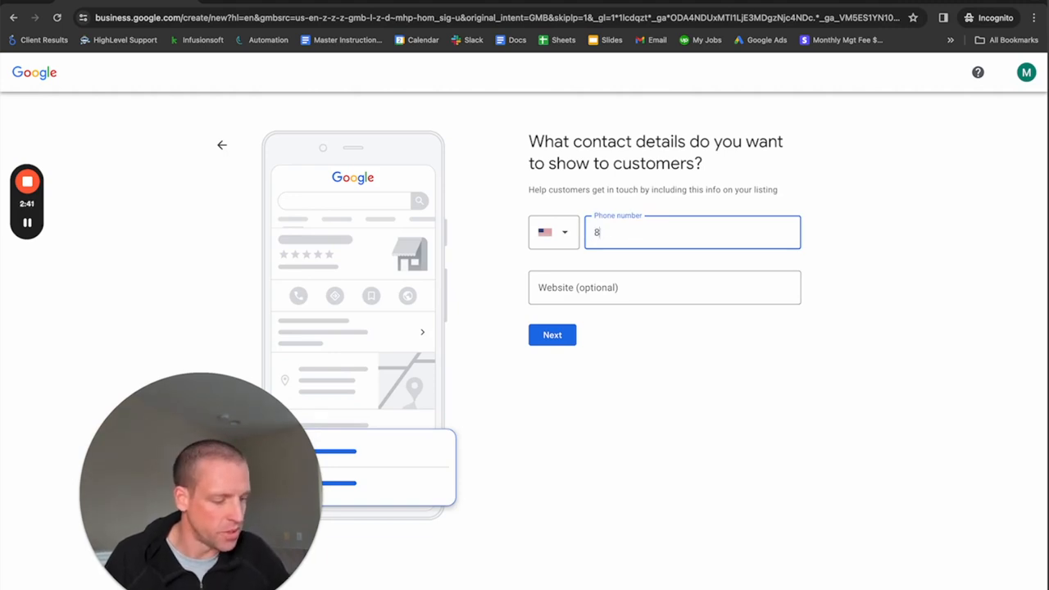
text(55-5466)
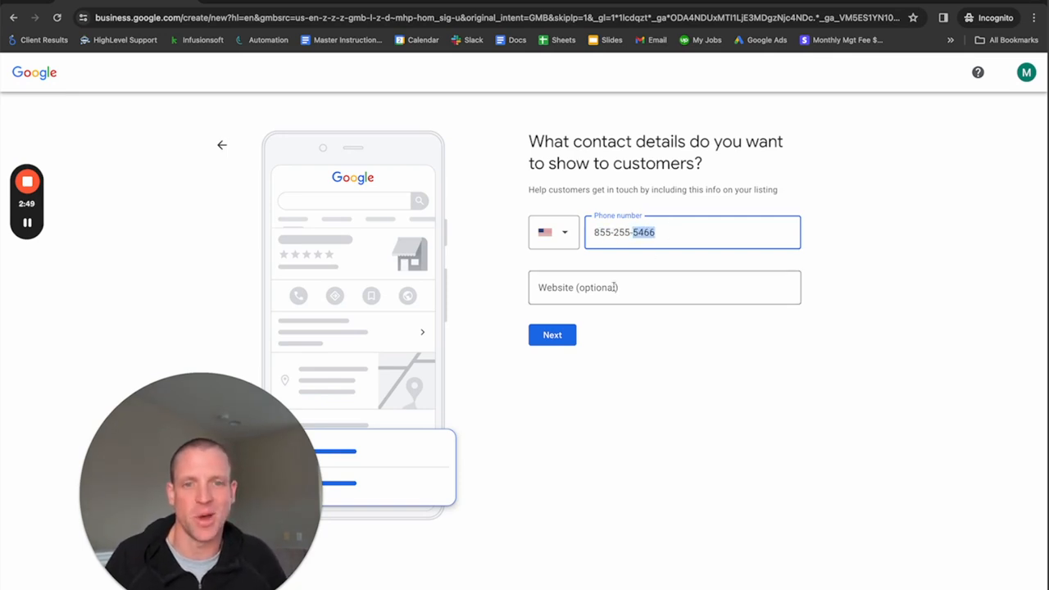
text(limomarketer)
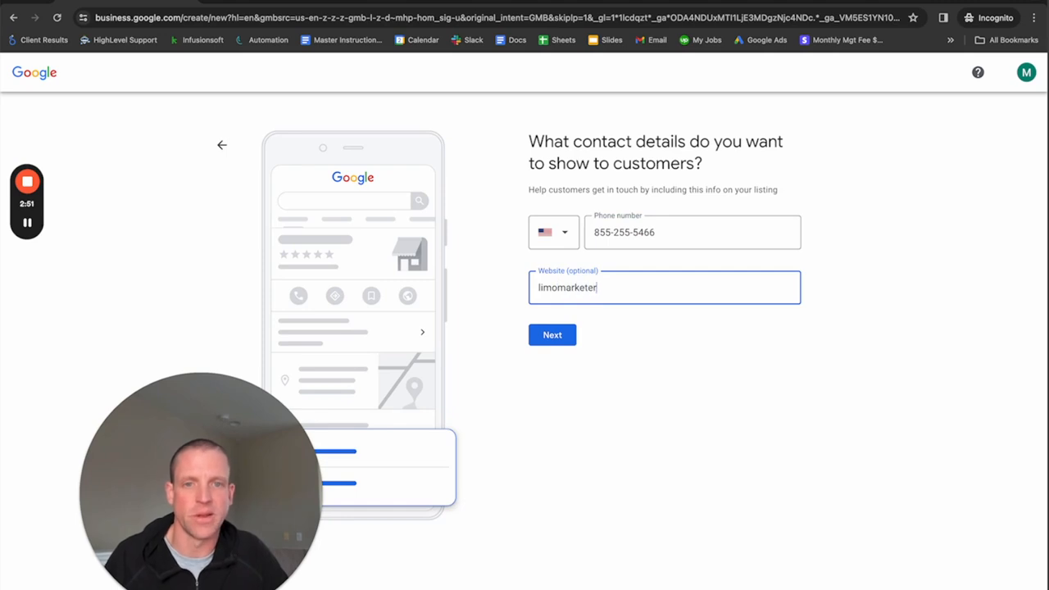
text(.com)
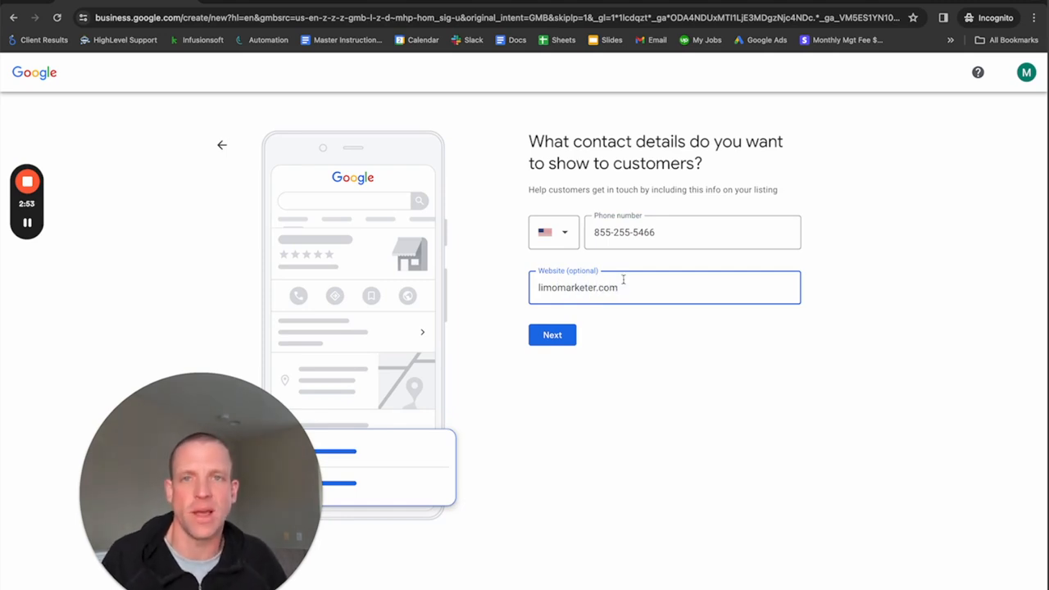
click(552, 334)
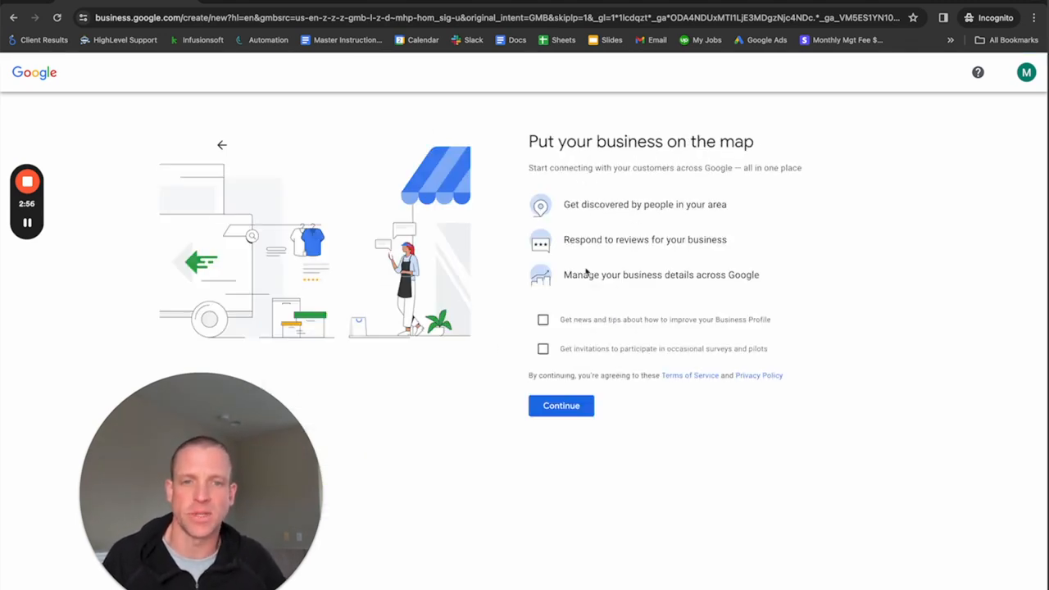
mouse_move(617, 336)
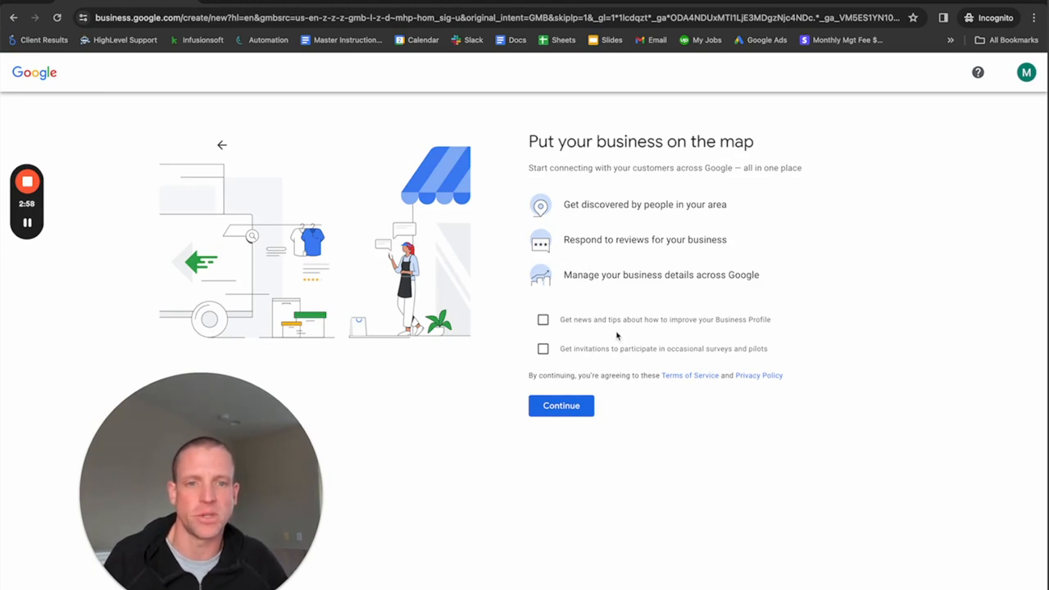
mouse_move(606, 235)
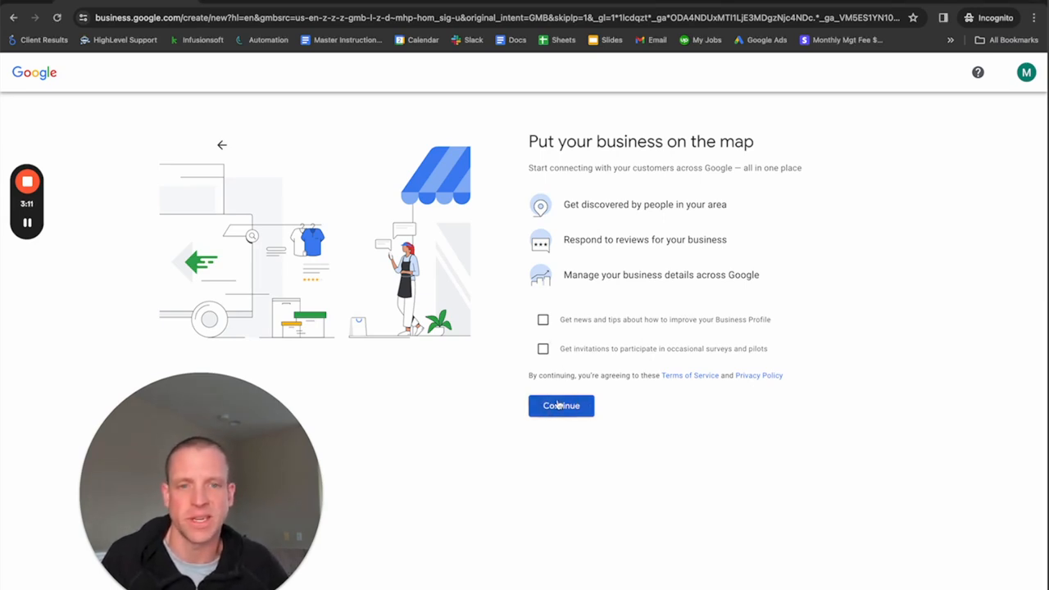
click(561, 406)
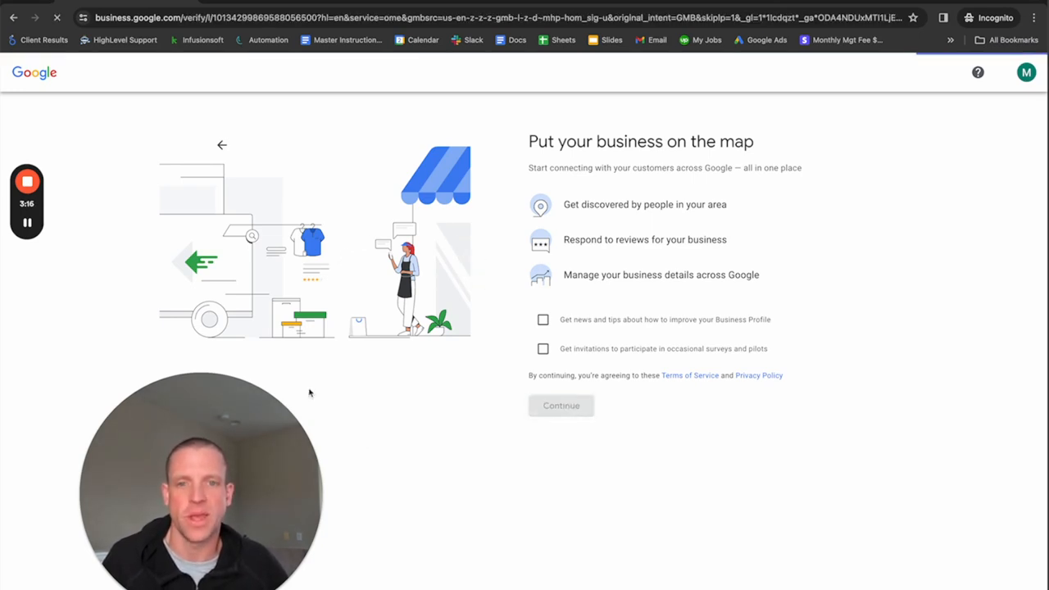
click(561, 405)
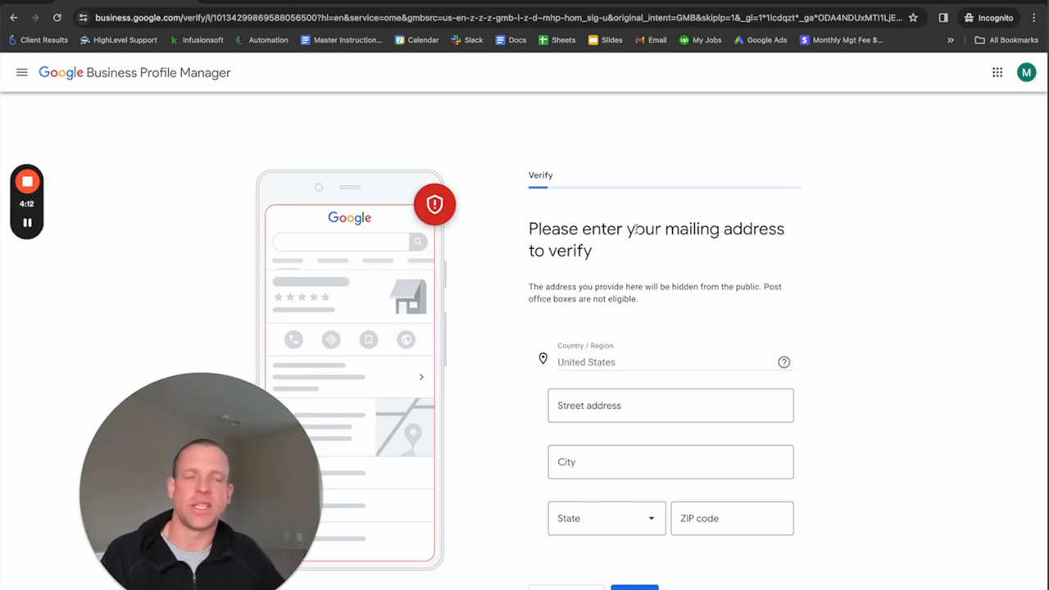
mouse_move(627, 88)
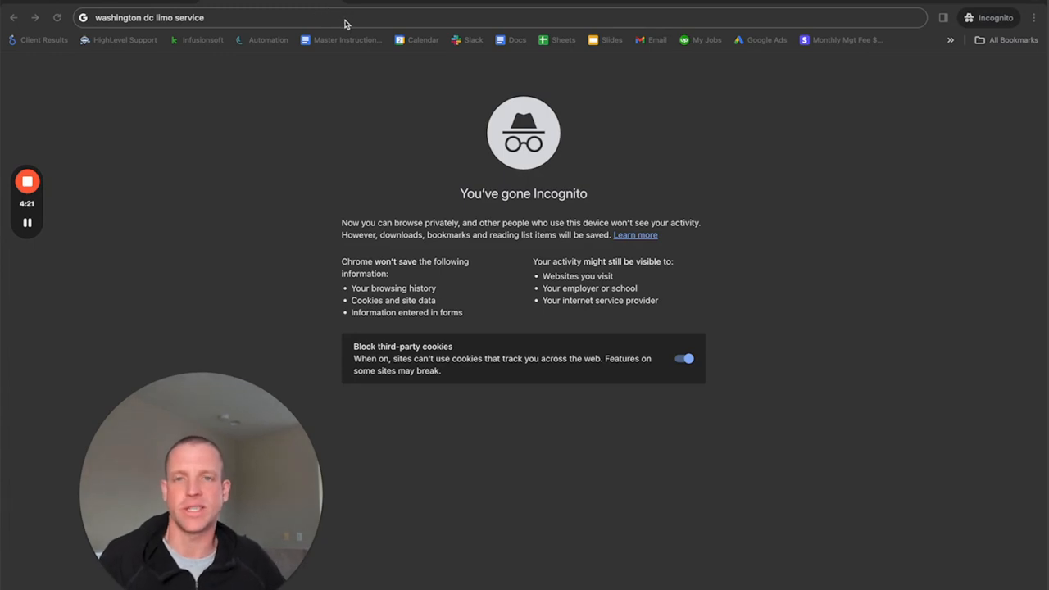
Step: Search 'washington dc limo service', decline location access, and browse the full local listings
click(344, 17)
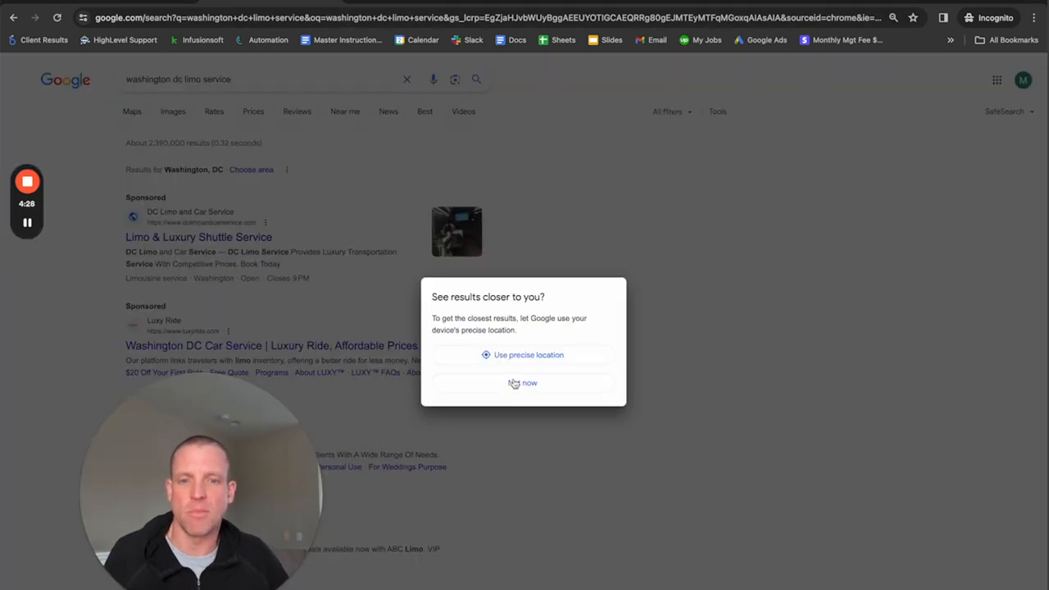
click(523, 383)
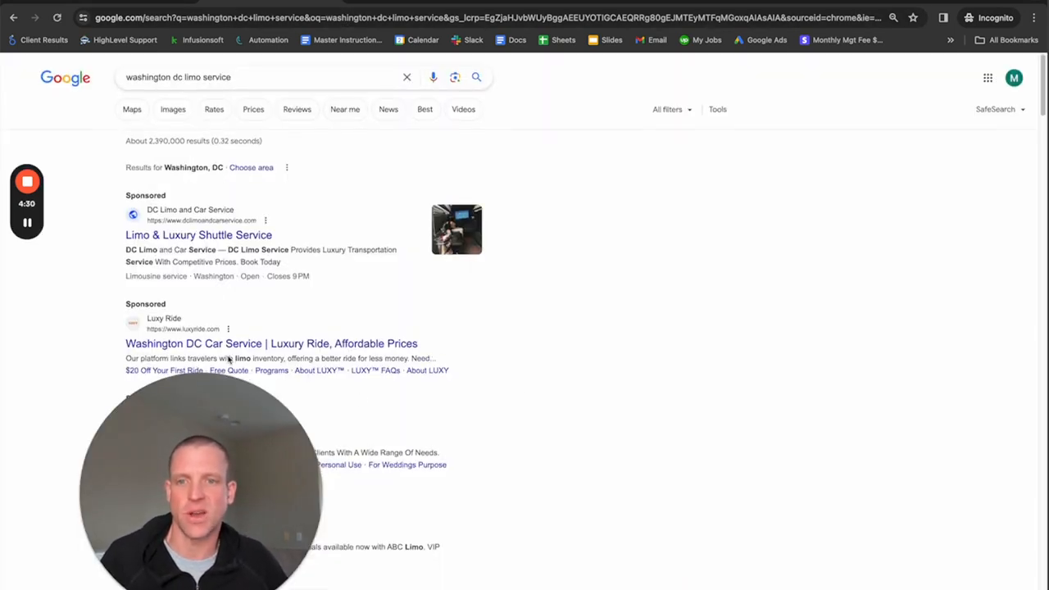
scroll(down, 3)
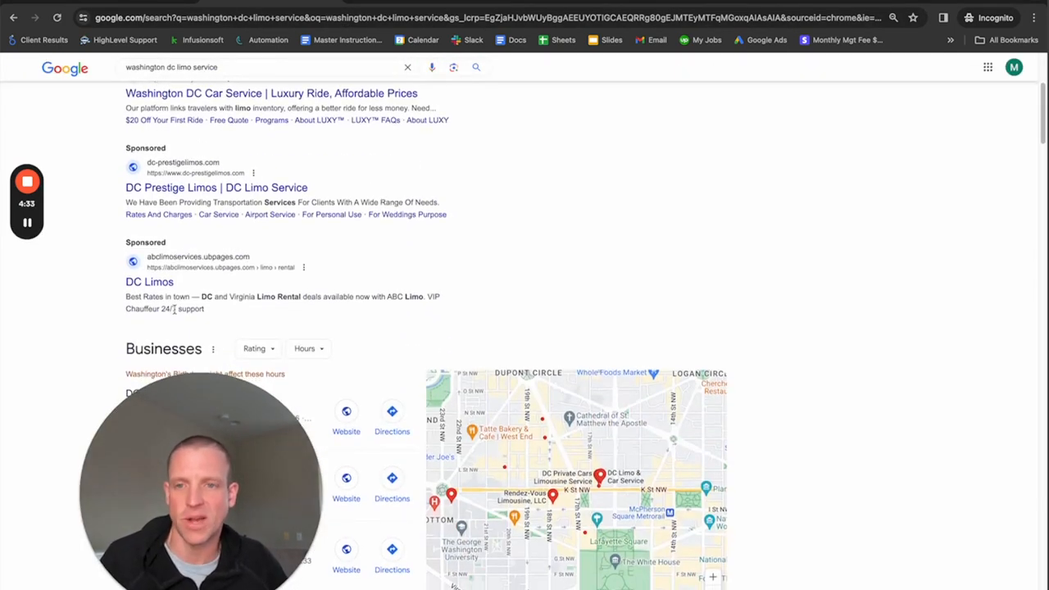
scroll(down, 3)
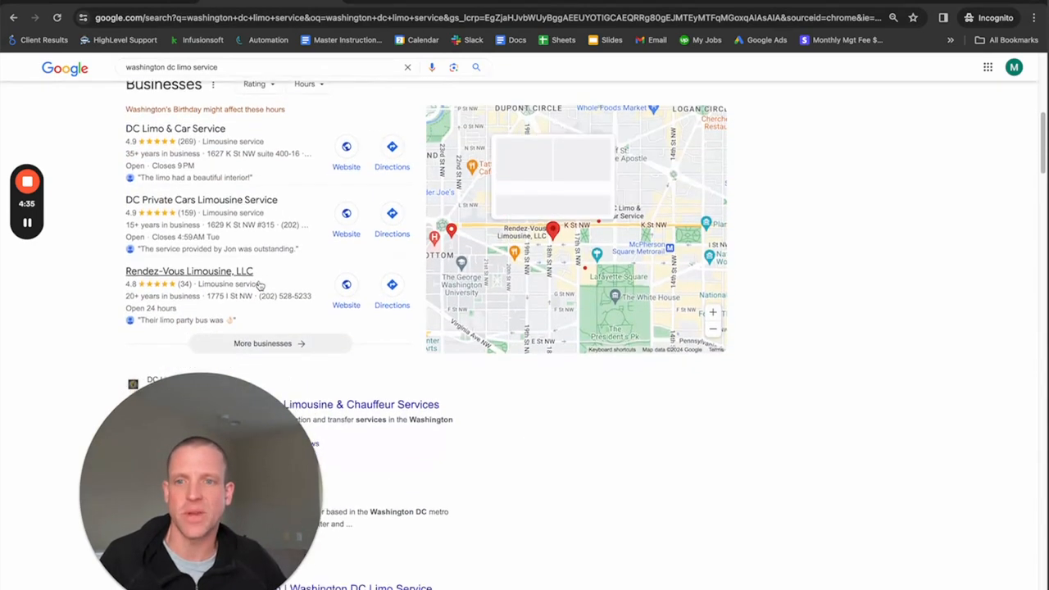
scroll(down, 3)
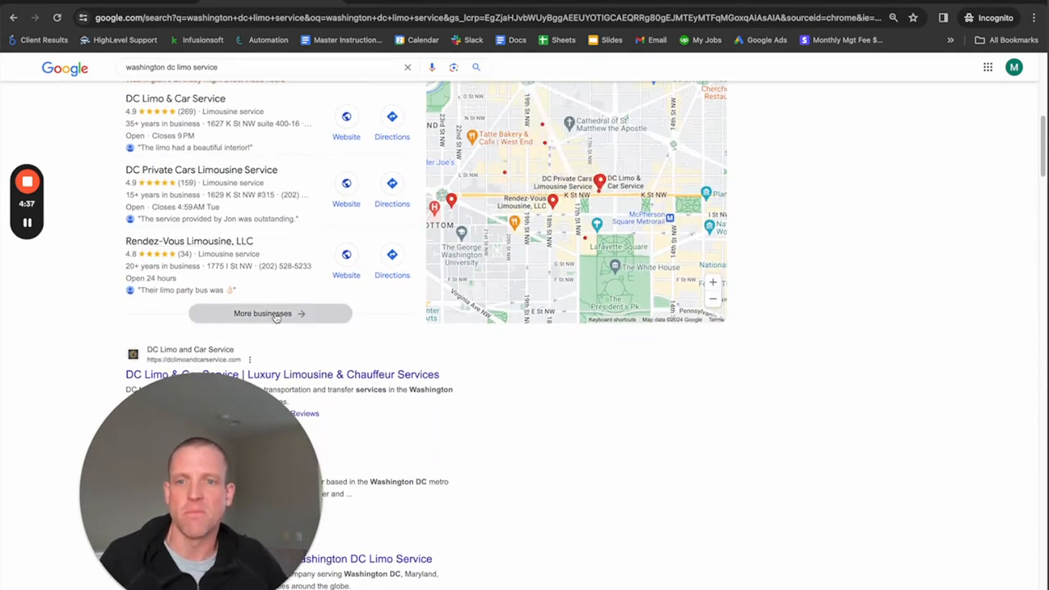
click(262, 313)
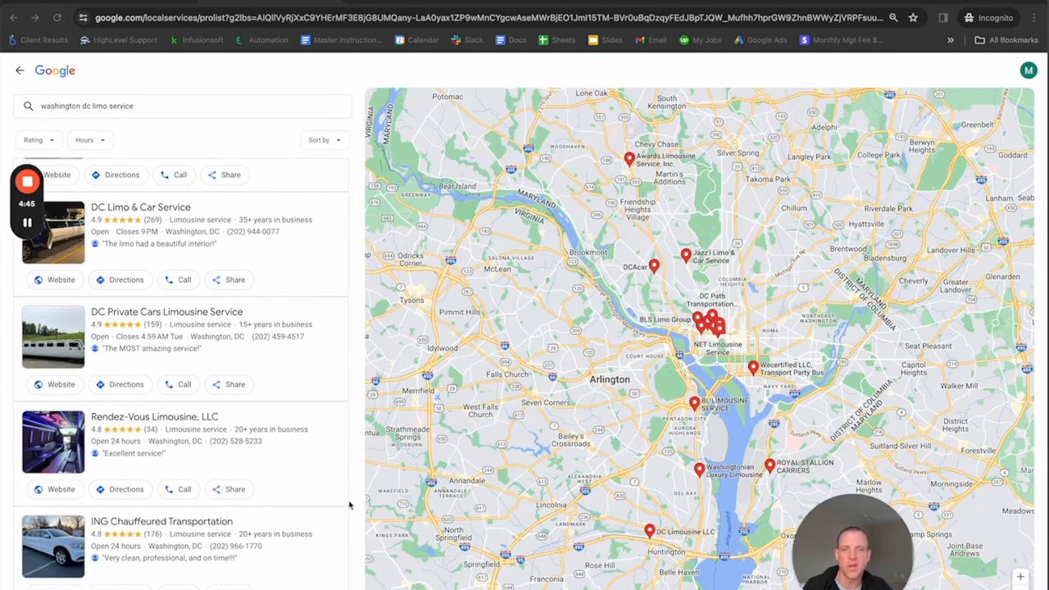
mouse_move(153, 286)
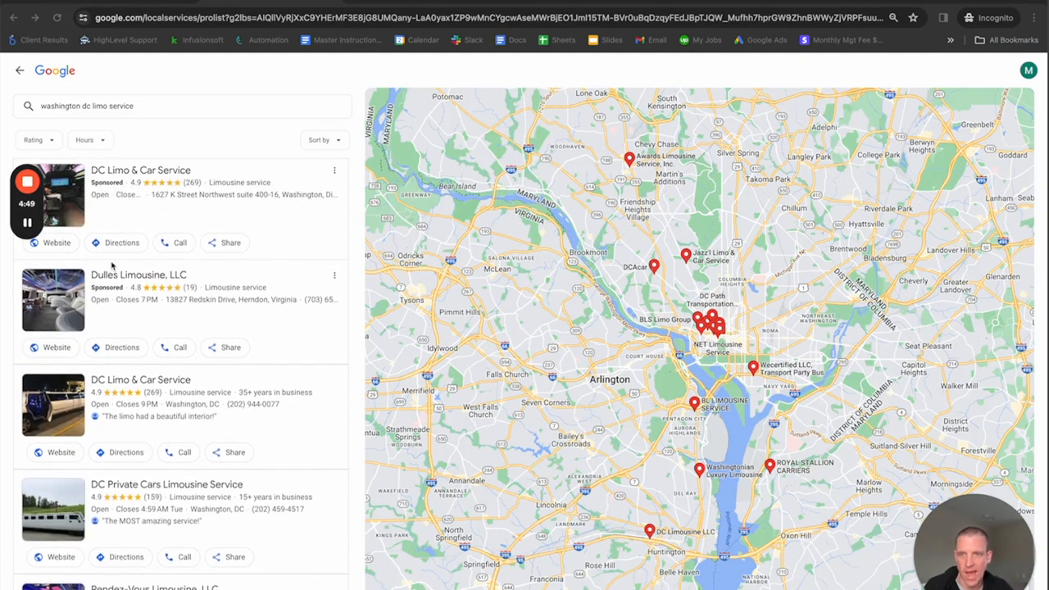
scroll(down, 3)
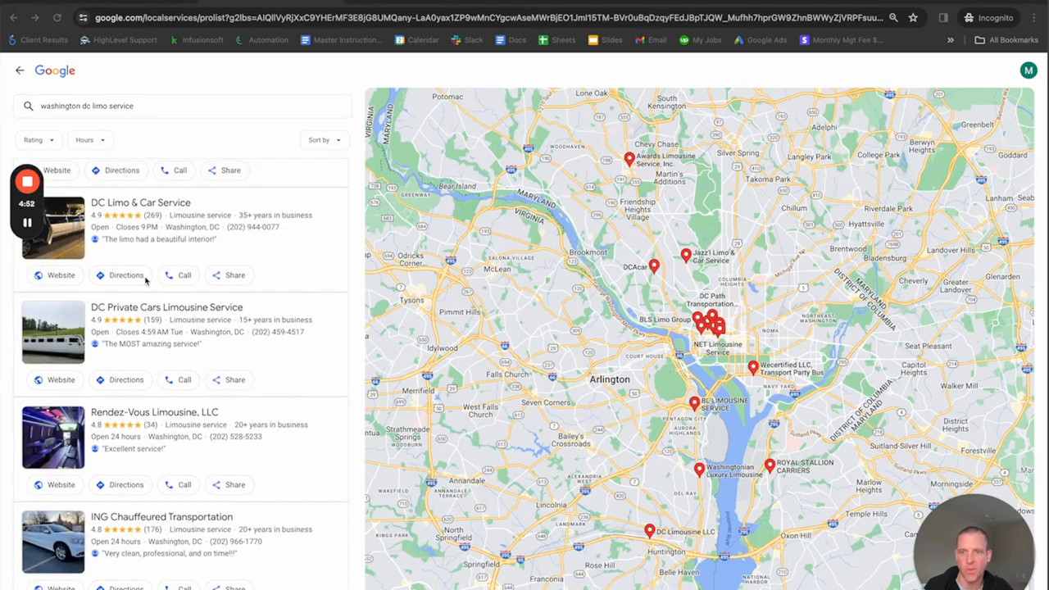
mouse_move(162, 223)
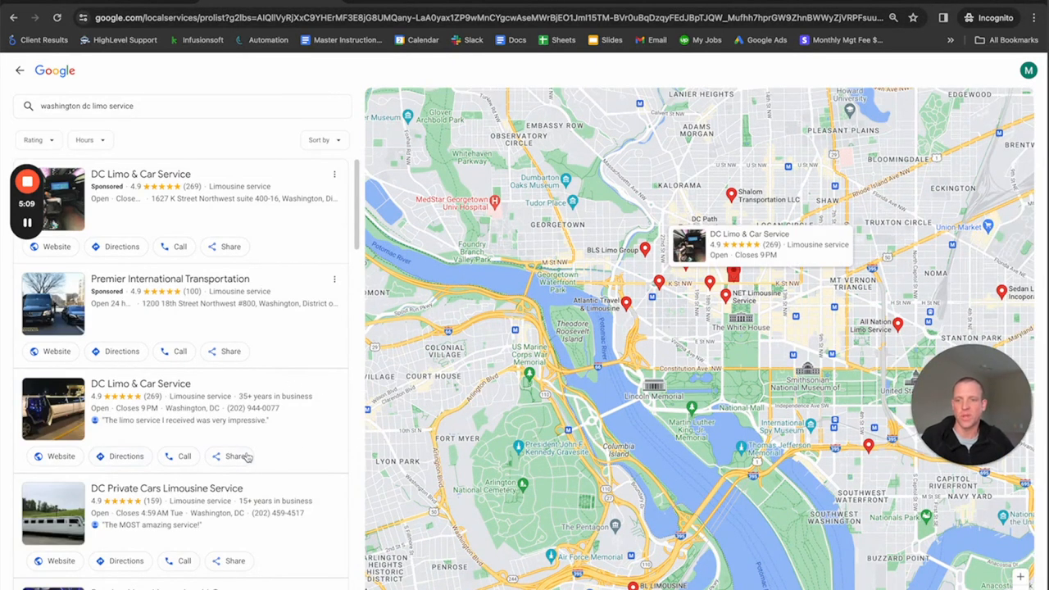
scroll(down, 3)
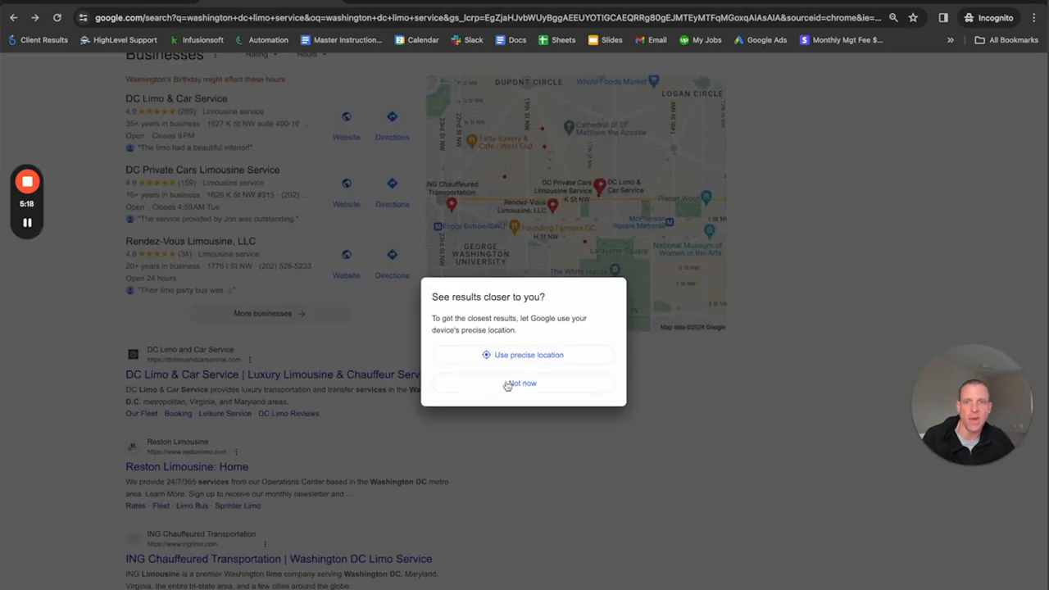
Step: Decline precise location sharing and scroll through the DC limo businesses
click(522, 383)
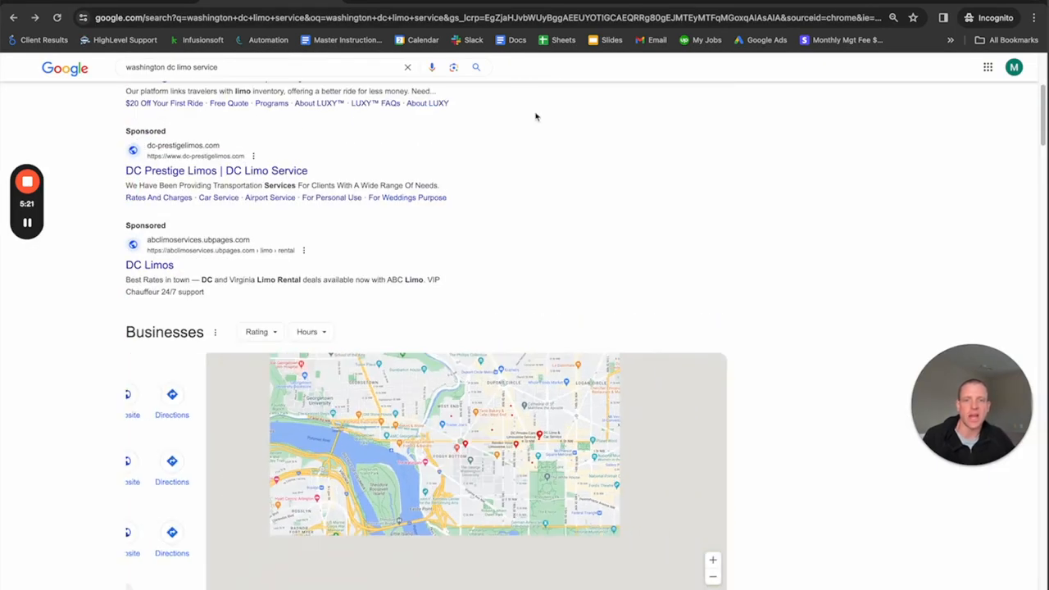
scroll(down, 3)
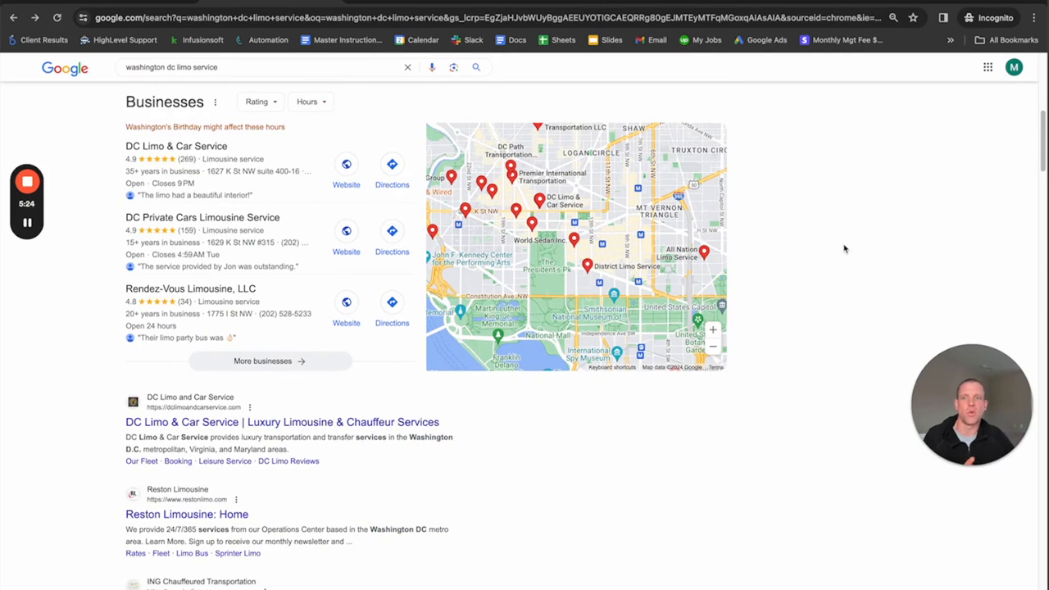
mouse_move(873, 296)
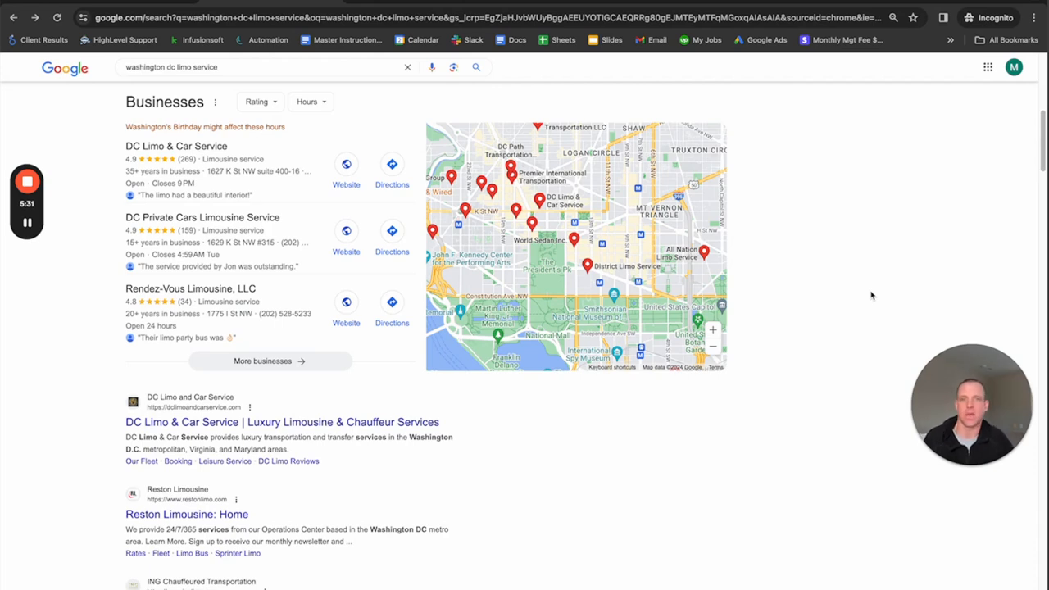
mouse_move(190, 289)
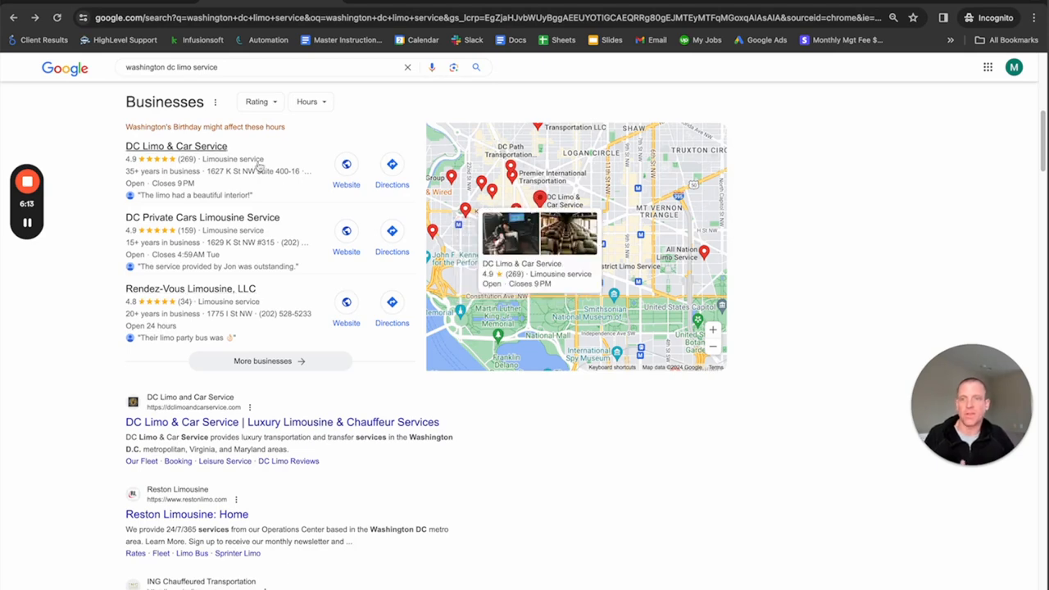
scroll(down, 3)
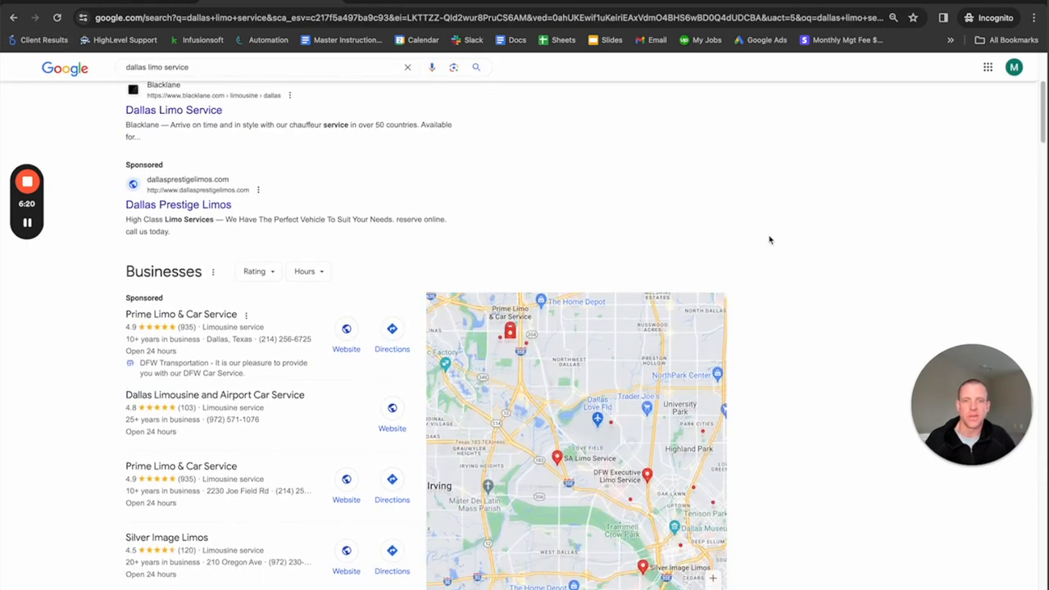
Step: Scroll the Dallas limo businesses, then search for 'lax limo service'
scroll(down, 3)
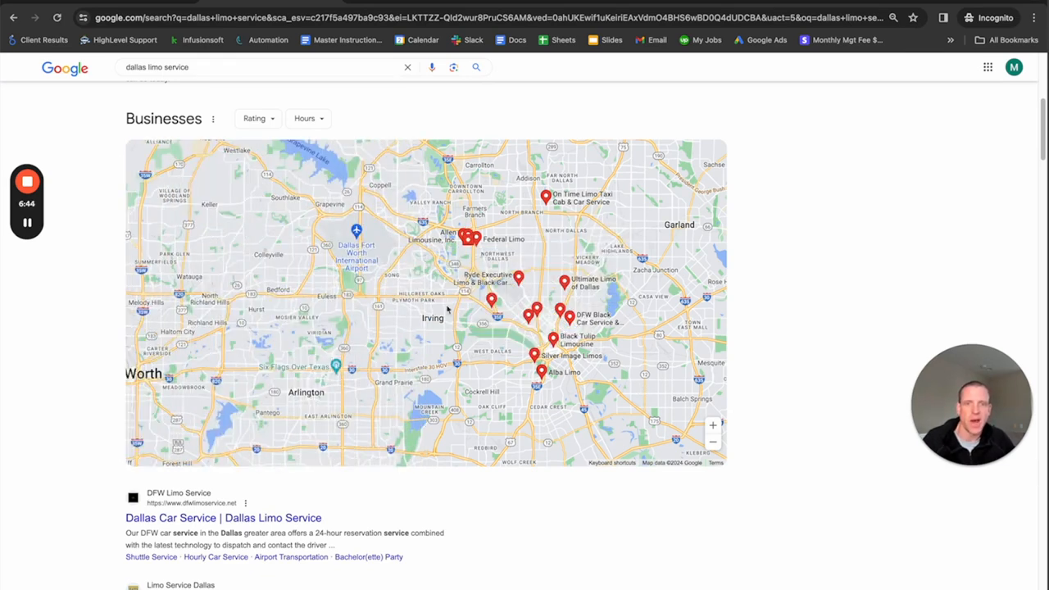
mouse_move(633, 200)
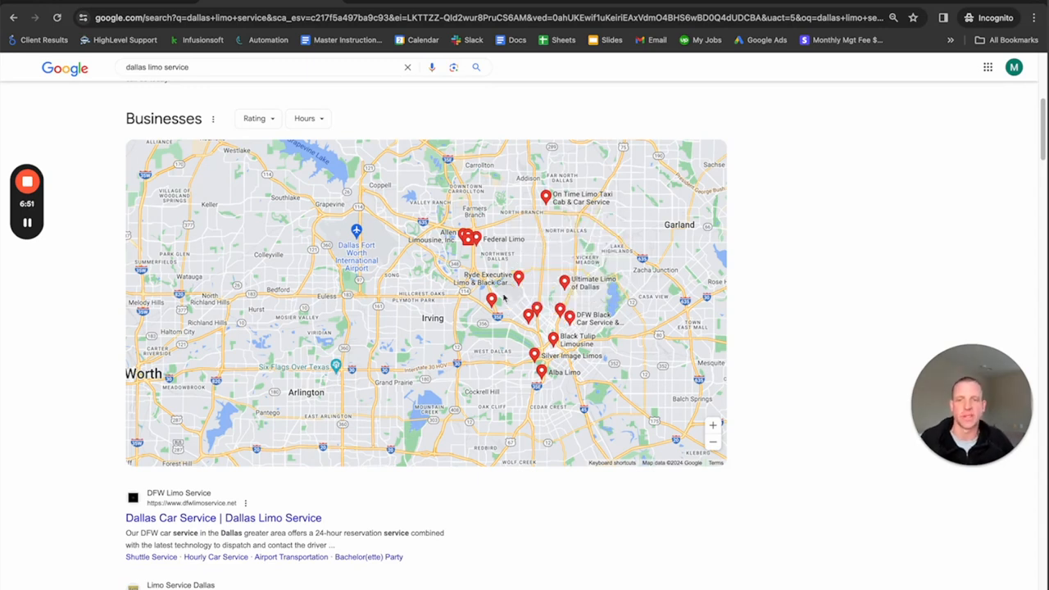
mouse_move(455, 304)
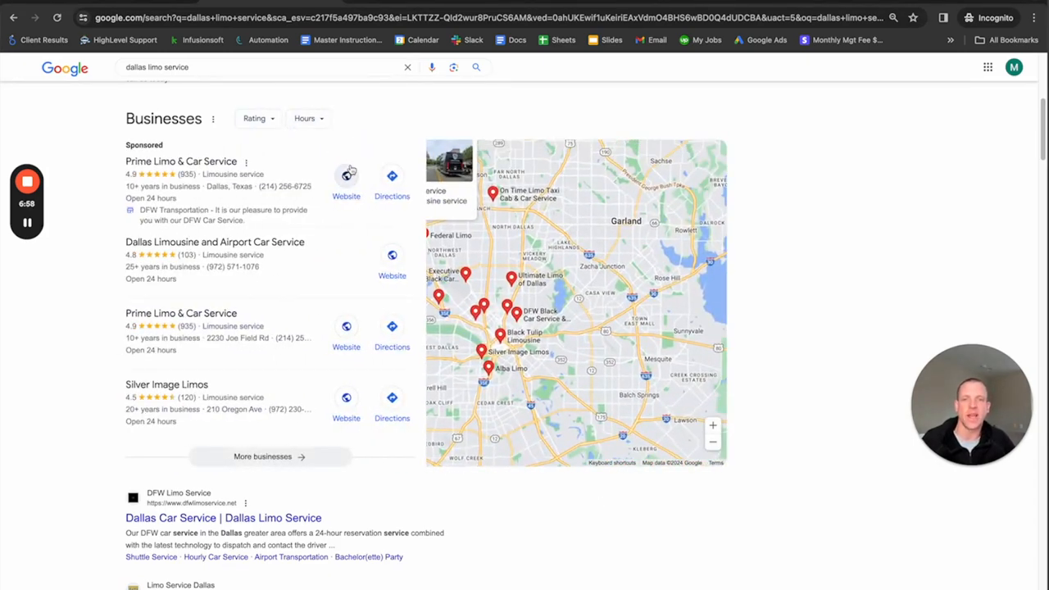
click(487, 368)
text(da)
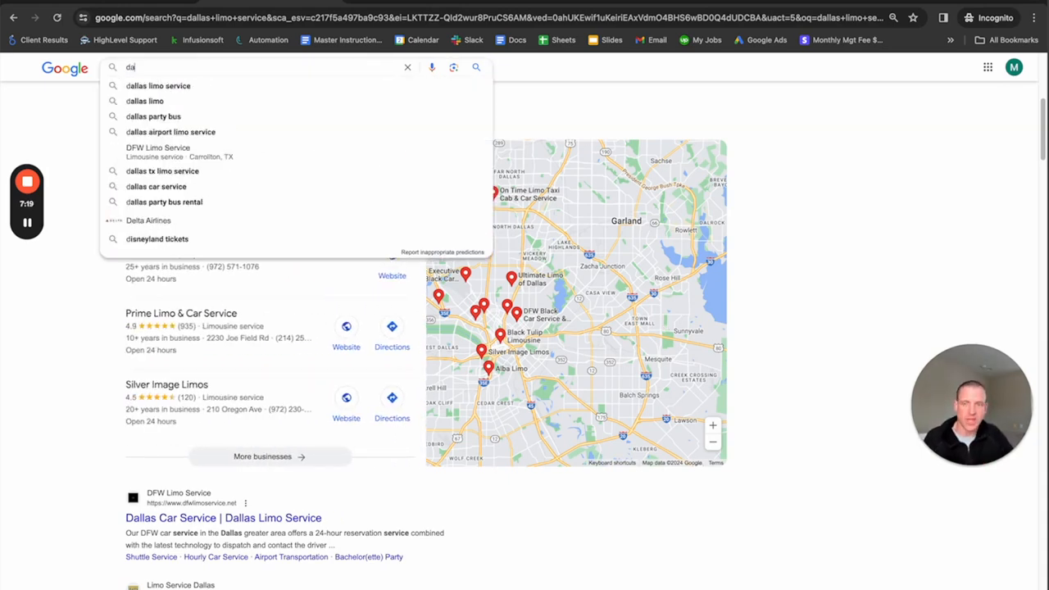
text(fw)
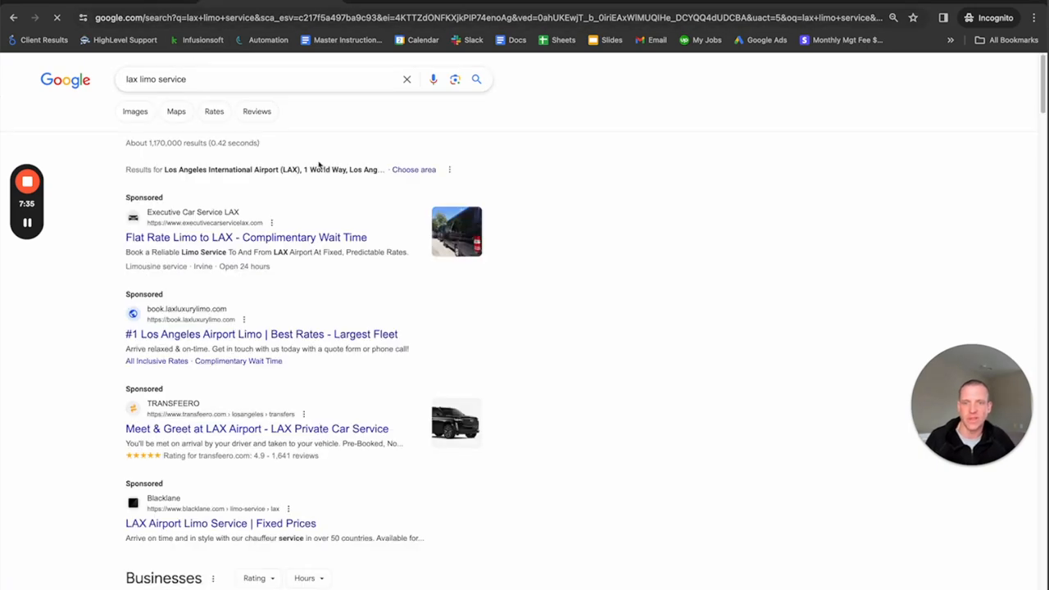
Step: Search 'sfo limo service' and scroll through its Businesses listings and map
scroll(down, 3)
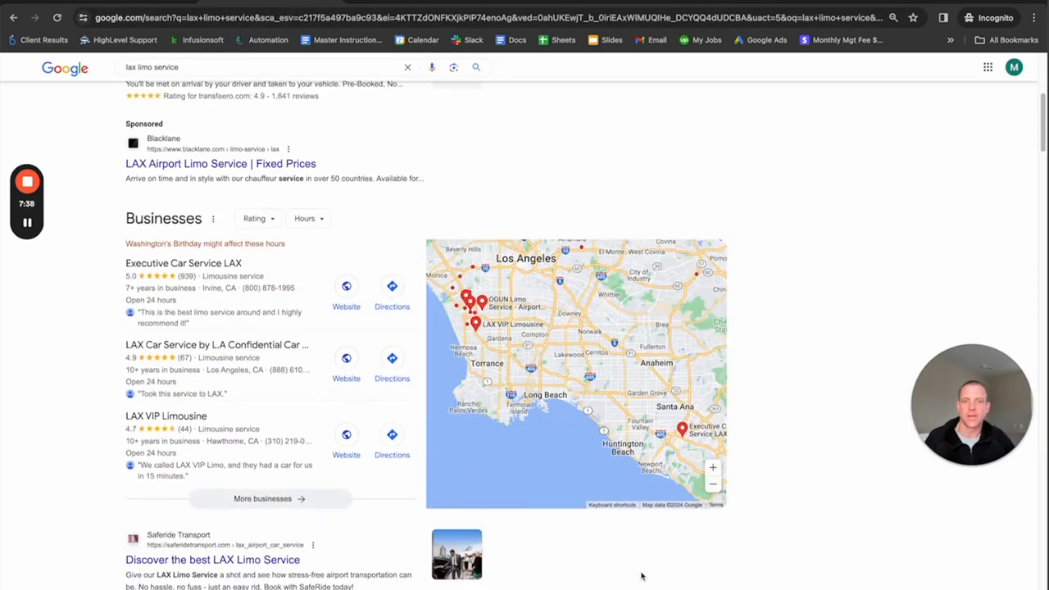
scroll(down, 3)
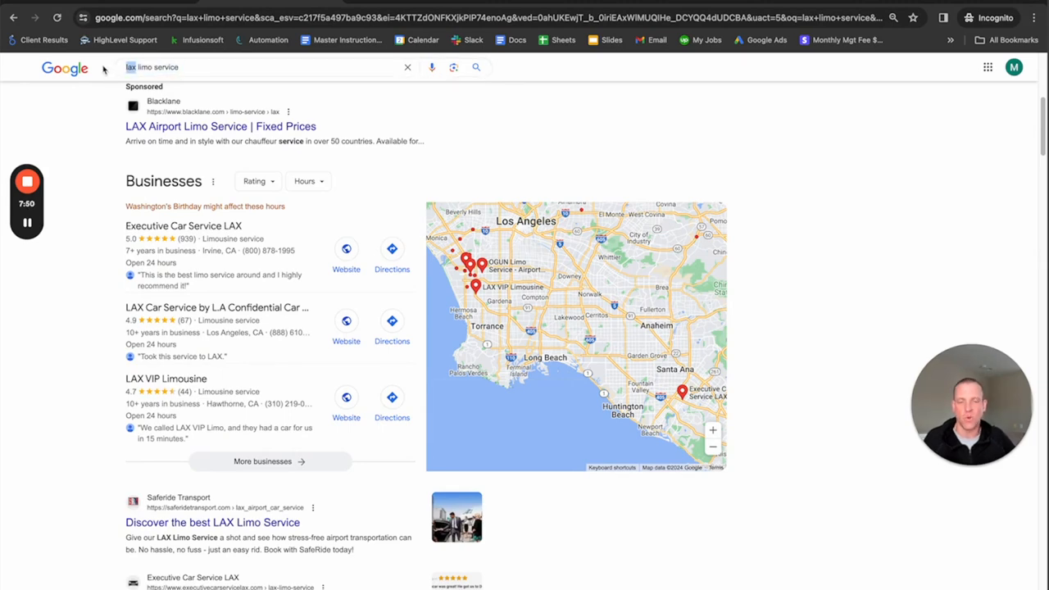
text(sfo limo service)
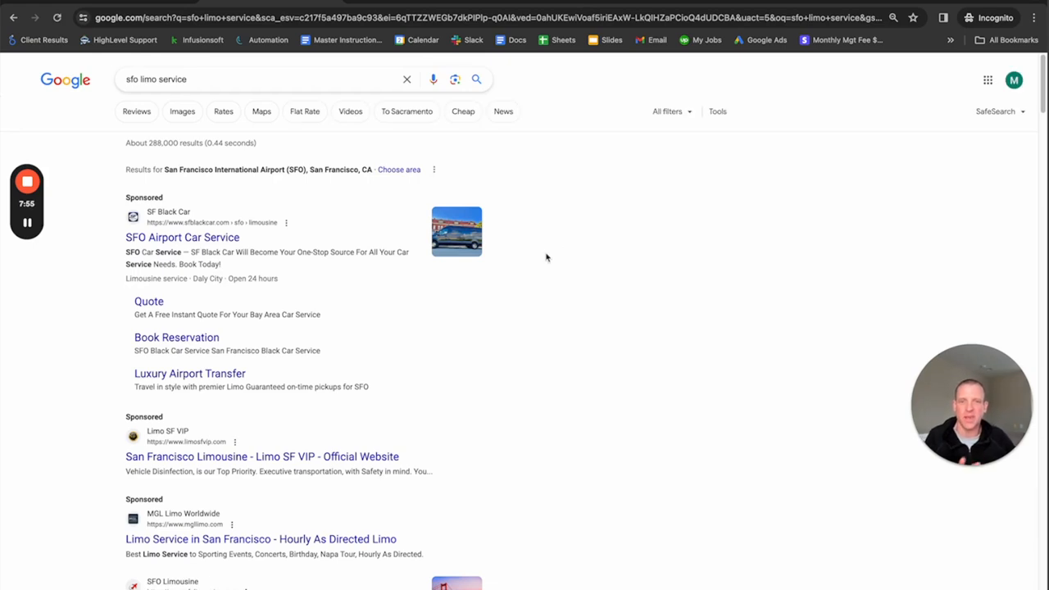
mouse_move(407, 398)
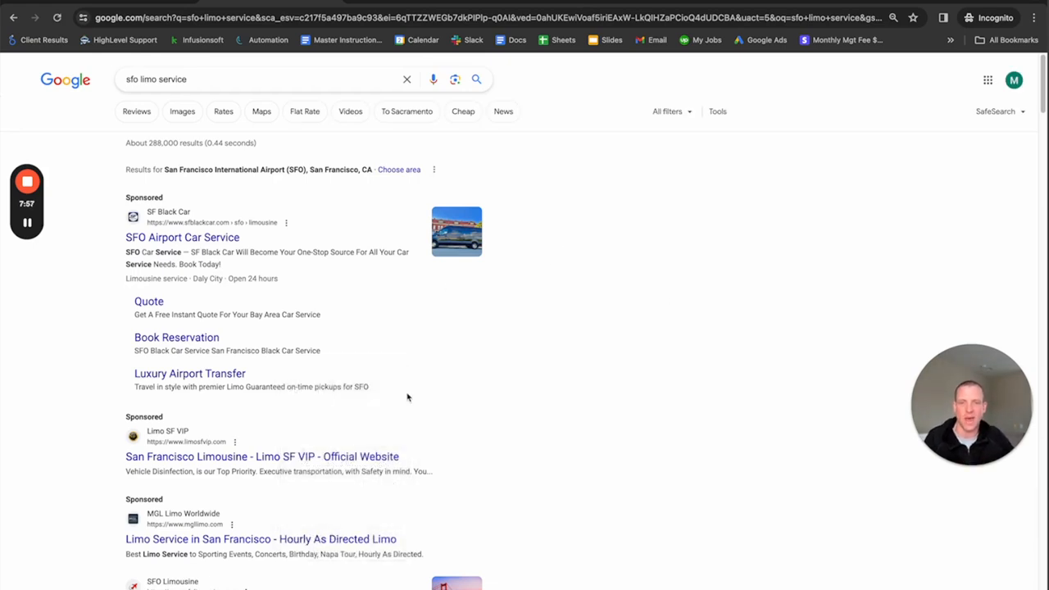
scroll(down, 3)
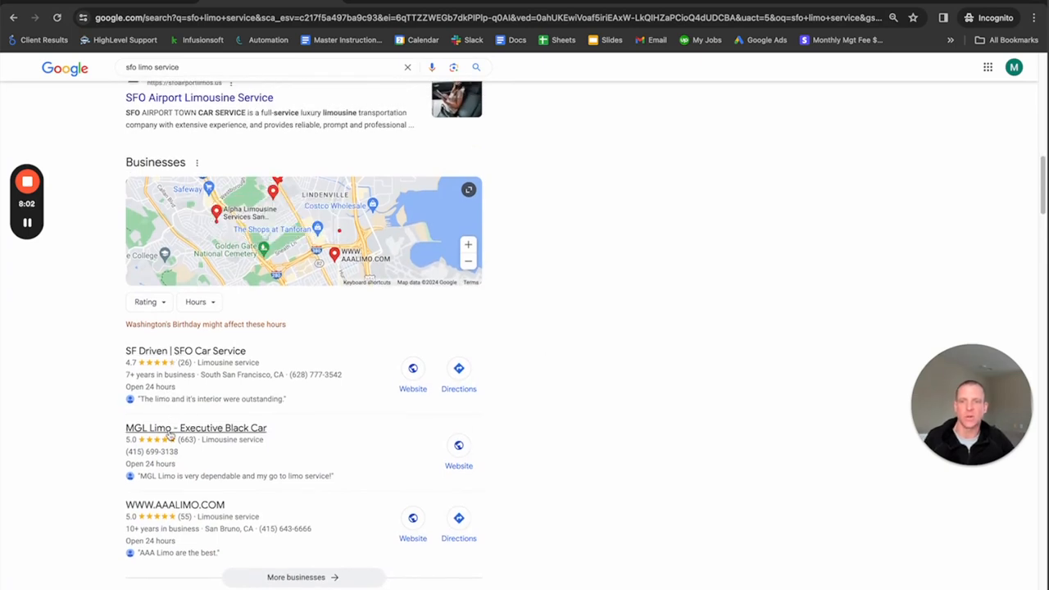
mouse_move(486, 273)
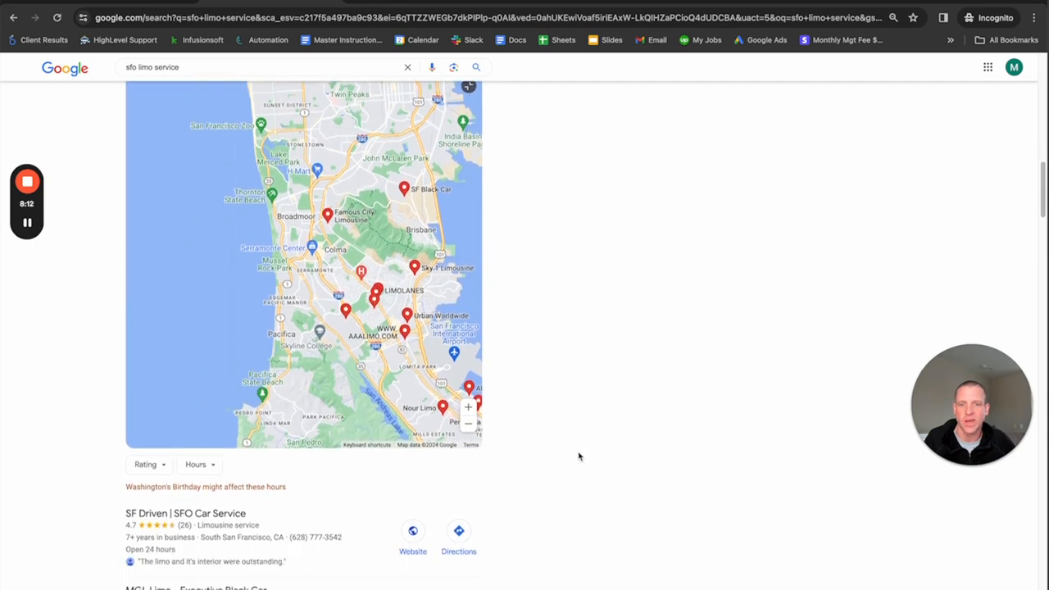
scroll(down, 3)
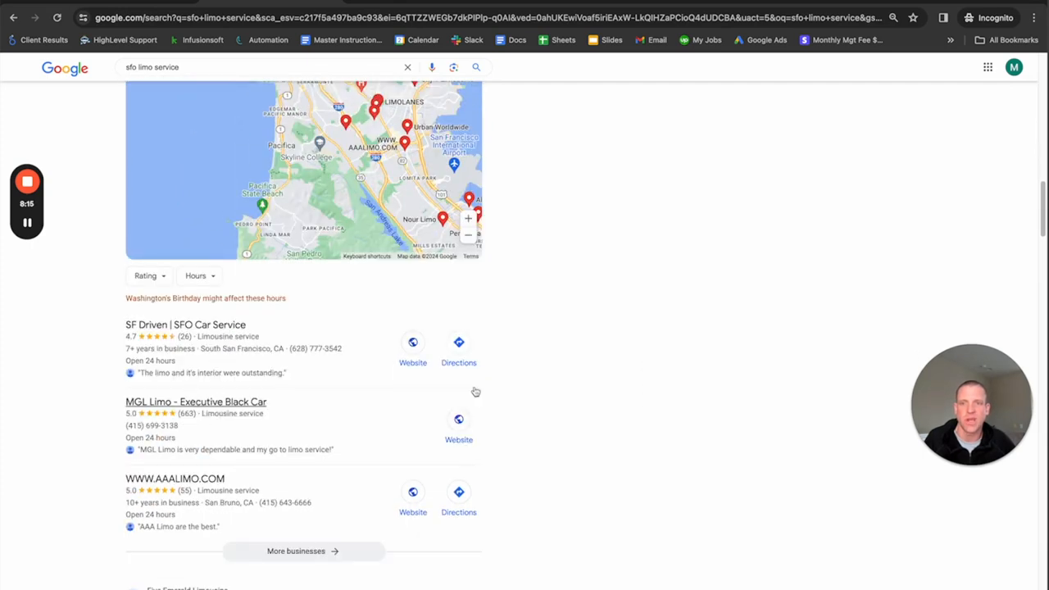
scroll(down, 3)
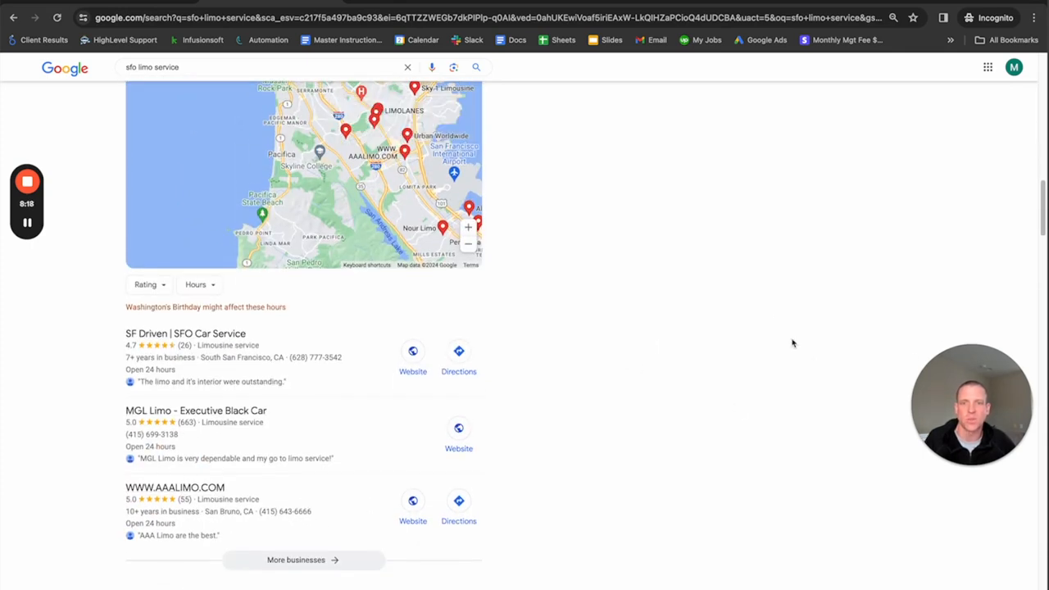
scroll(down, 3)
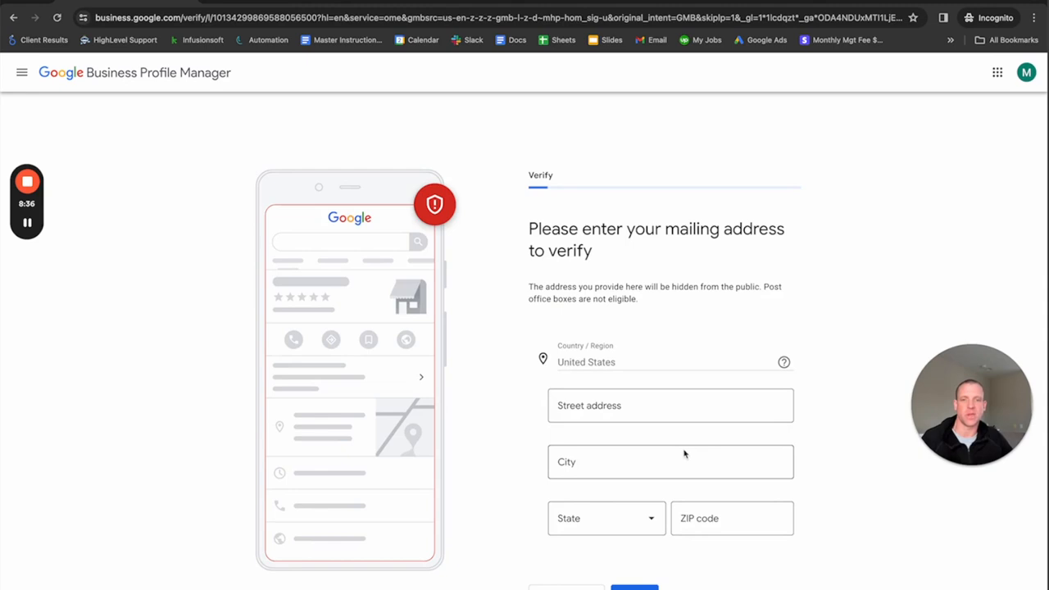
mouse_move(675, 457)
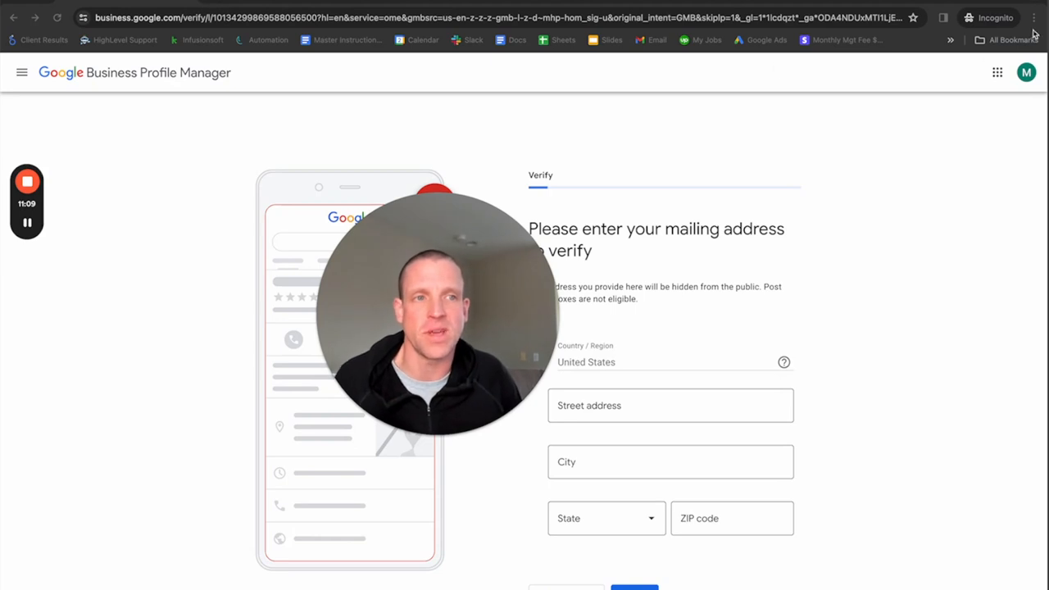
click(1034, 17)
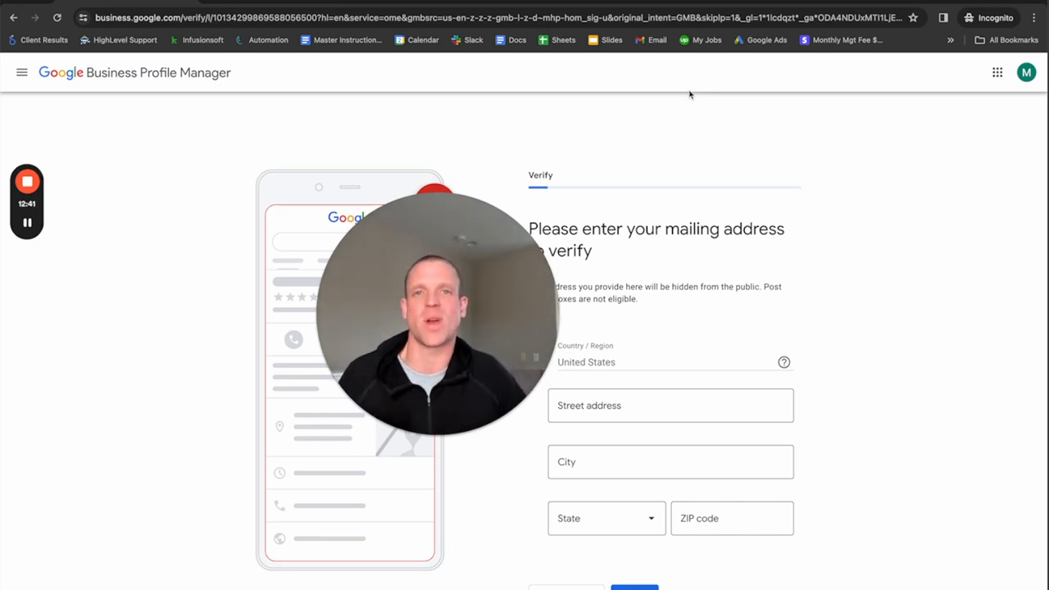
mouse_move(7, 244)
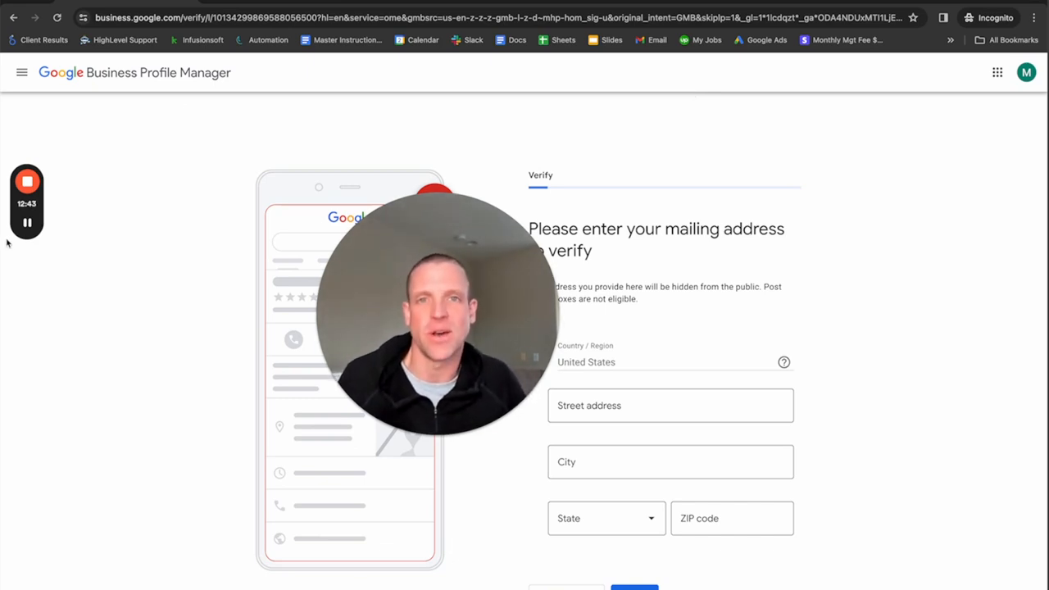